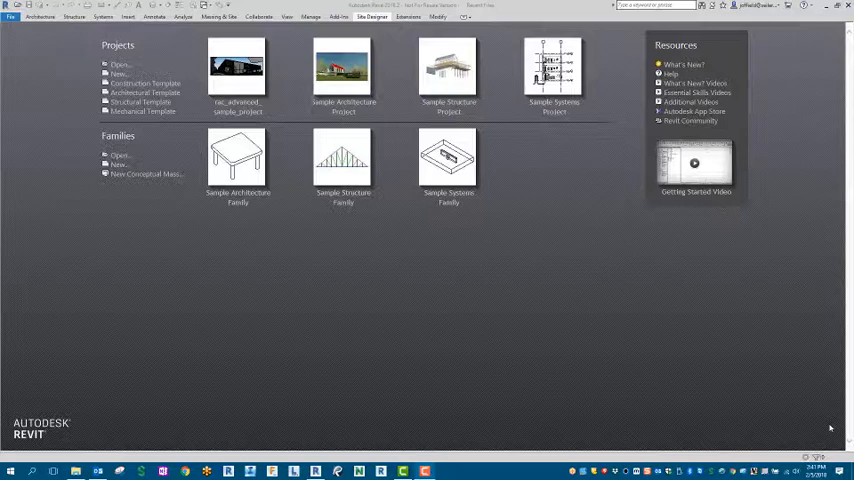
{"action": "mouse_move", "coordinate": [648, 281]}
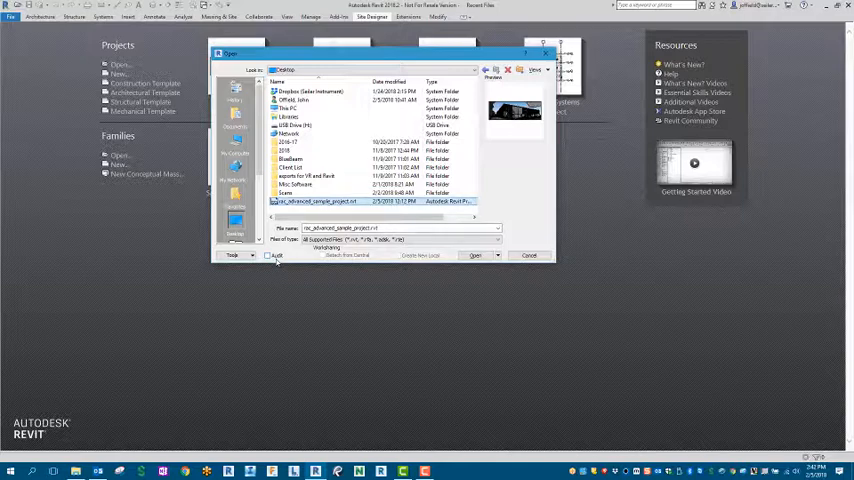
Open rac_advanced_sample_project.rvt with Audit enabled, accepting the audit-time warning
{"action": "left_click", "coordinate": [269, 256]}
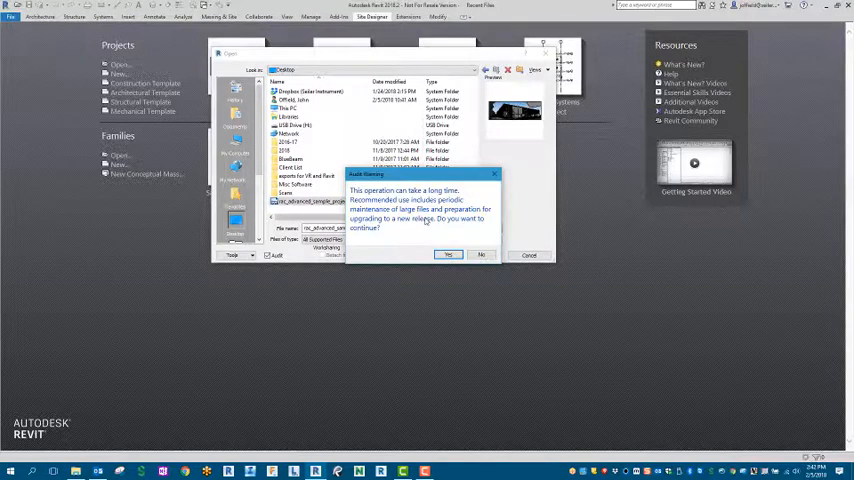
{"action": "mouse_move", "coordinate": [446, 247]}
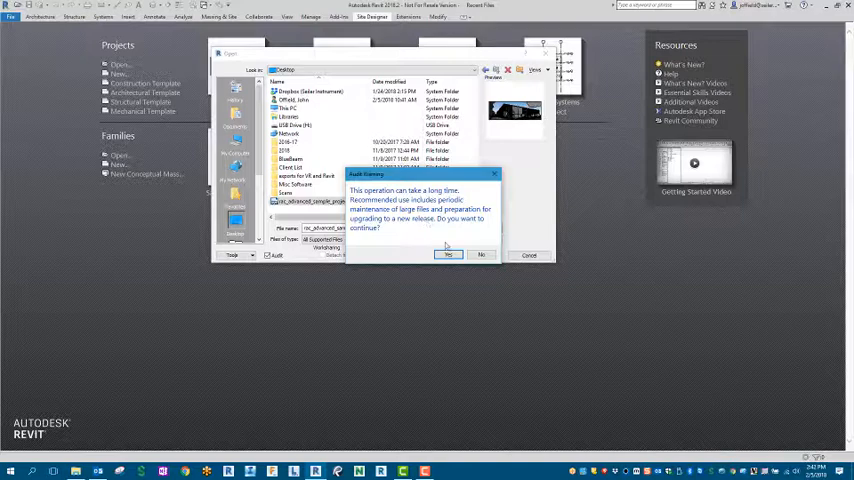
{"action": "left_click", "coordinate": [449, 255]}
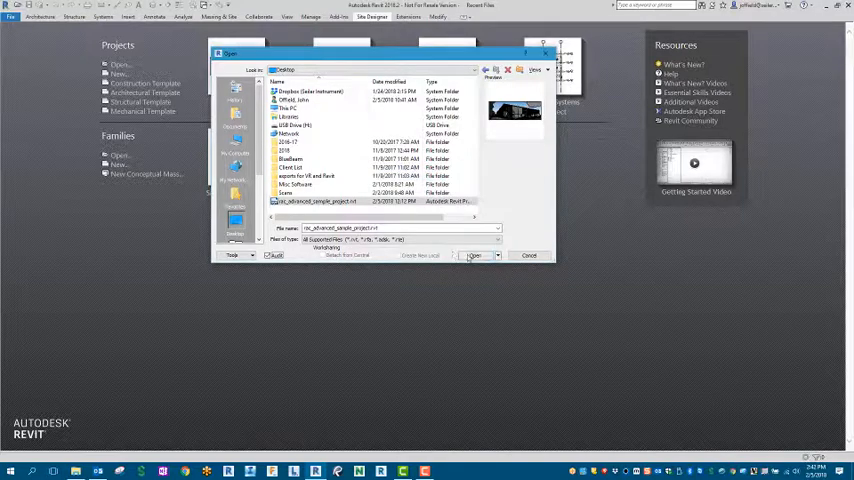
{"action": "left_click", "coordinate": [474, 255]}
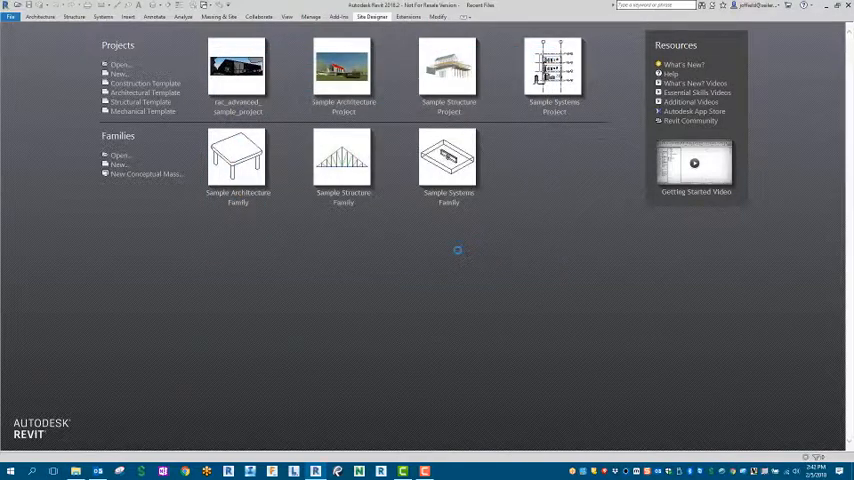
Once the audited project loads in the From Parking Area 3D view, show the Manage ribbon
{"action": "double_click", "coordinate": [237, 67]}
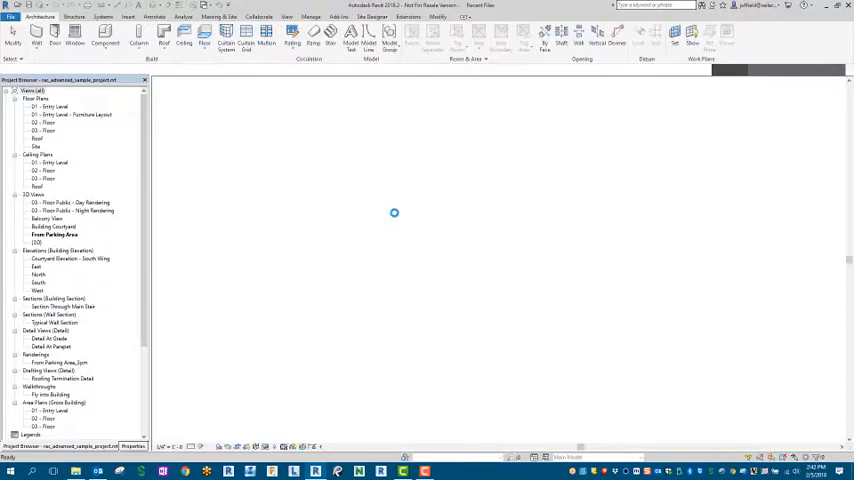
{"action": "double_click", "coordinate": [54, 234]}
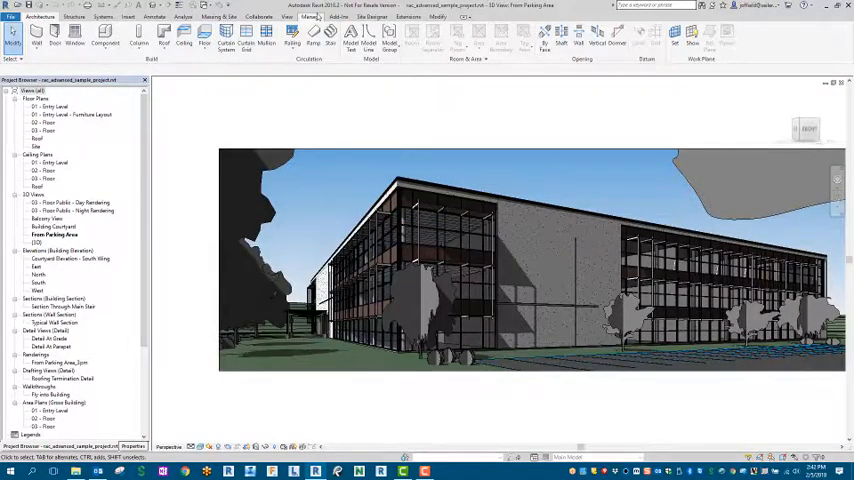
{"action": "left_click", "coordinate": [311, 17]}
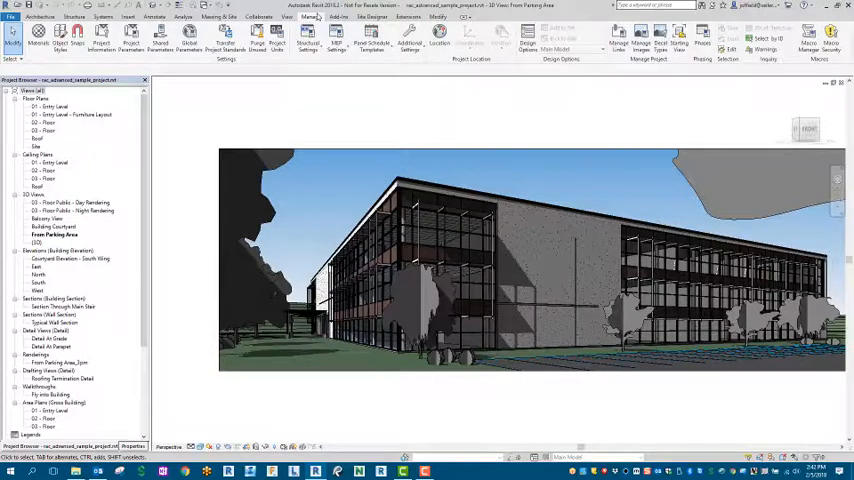
Open Purge Unused and scroll through the unused views, families and styles
{"action": "left_click", "coordinate": [256, 40]}
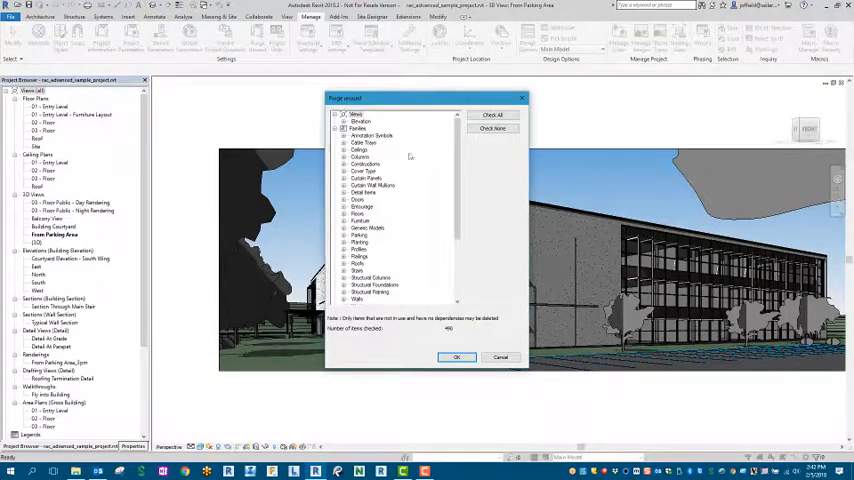
{"action": "scroll", "scroll_direction": "down", "scroll_amount": 3}
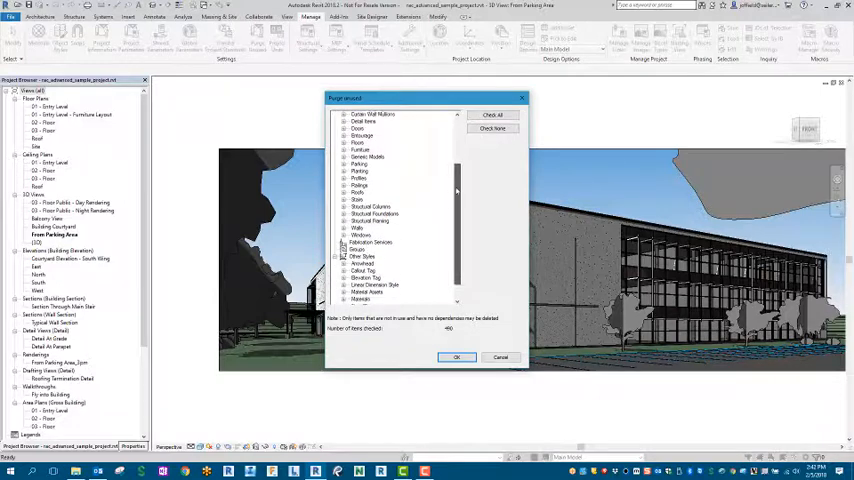
{"action": "scroll", "scroll_direction": "down", "scroll_amount": 3}
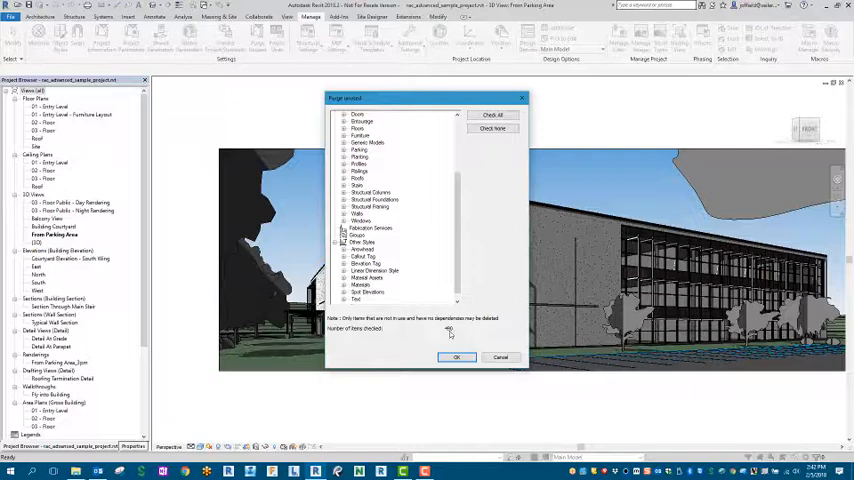
{"action": "left_click", "coordinate": [493, 129]}
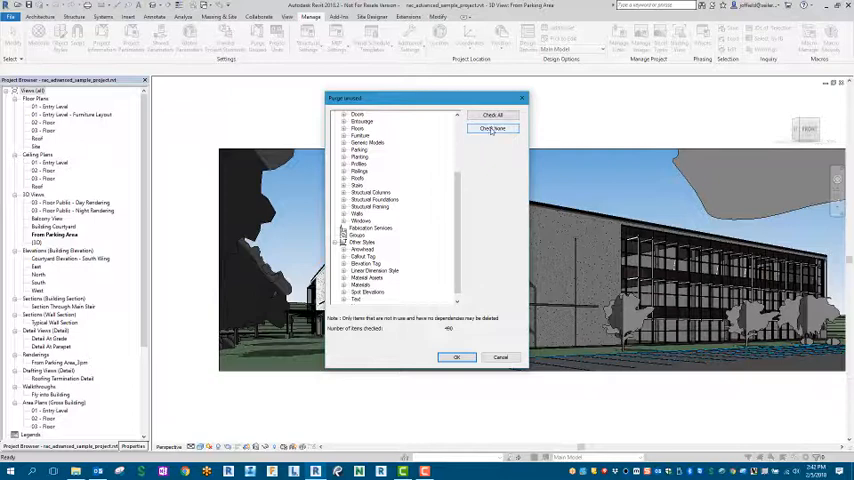
Uncheck all items, check only Generic Models > Decal > Newspaper, and purge it
{"action": "left_click", "coordinate": [492, 128]}
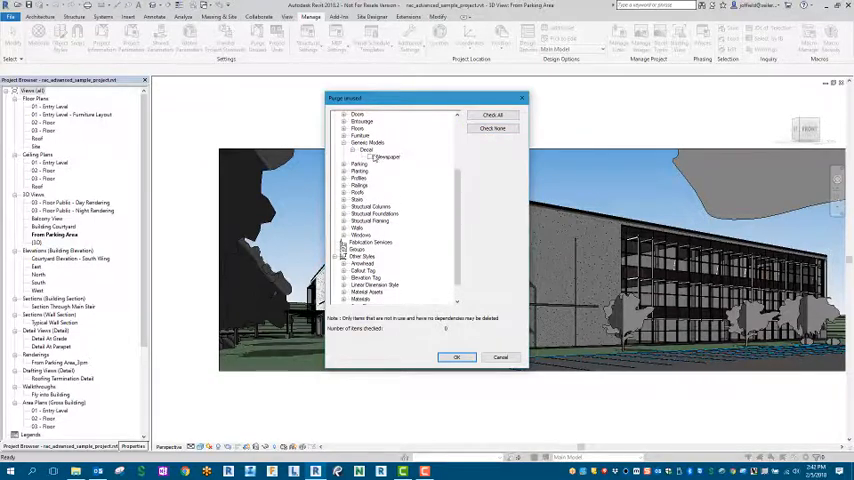
{"action": "left_click", "coordinate": [385, 157]}
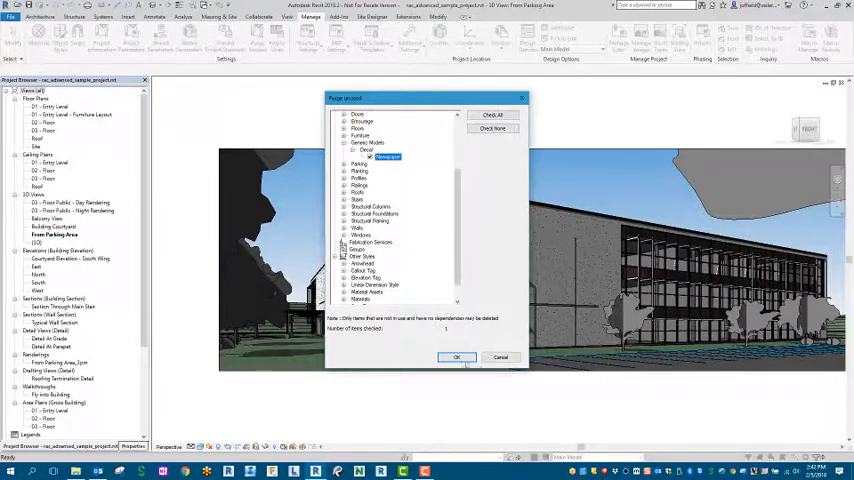
{"action": "left_click", "coordinate": [456, 357]}
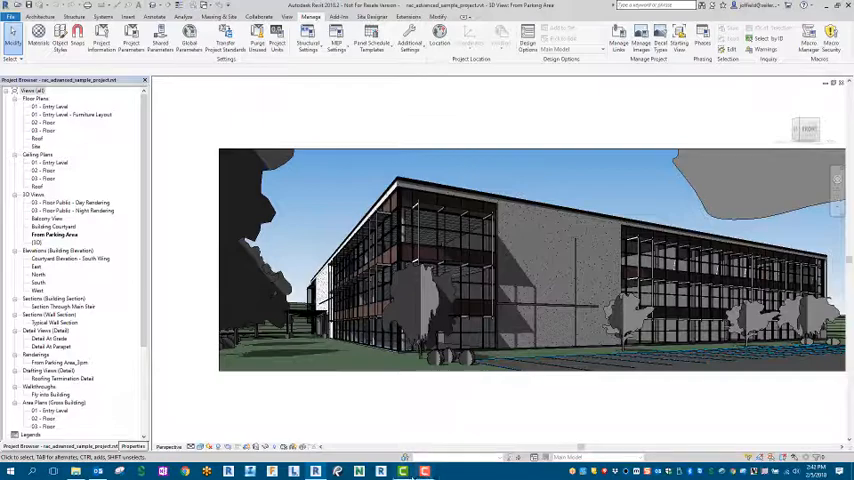